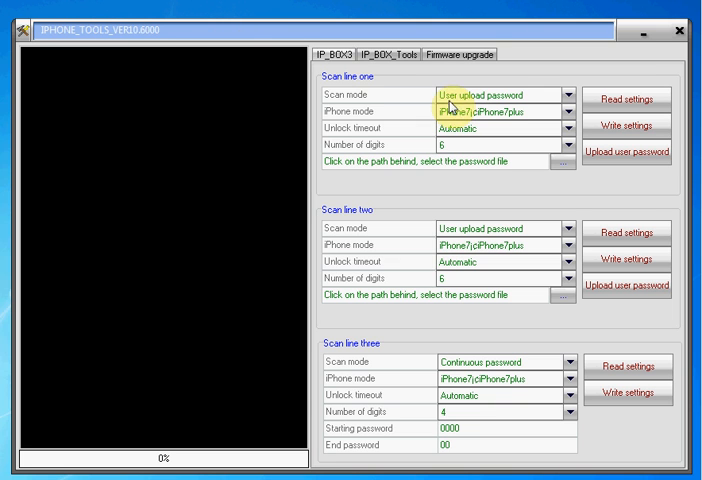
{"action": "mouse_move", "coordinate": [405, 104]}
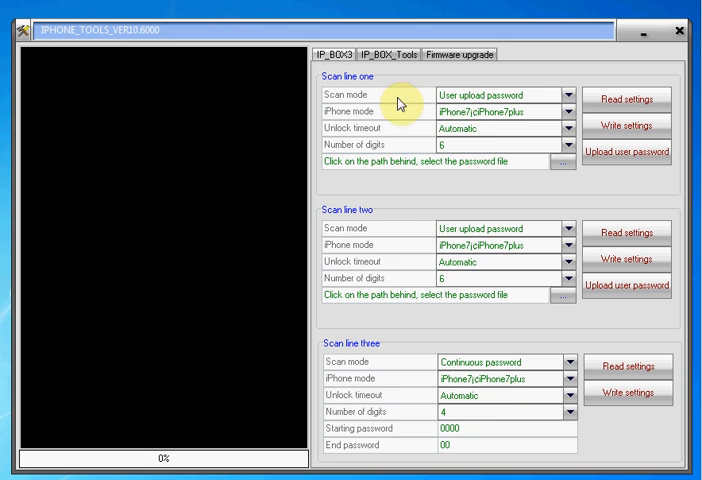
{"action": "mouse_move", "coordinate": [392, 394]}
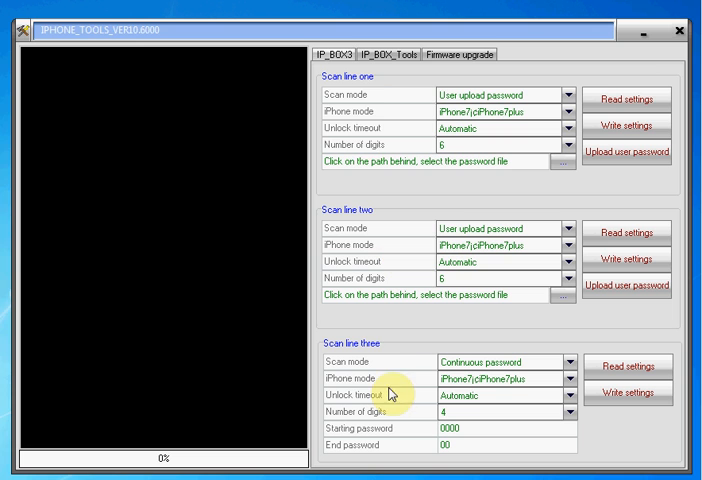
{"action": "mouse_move", "coordinate": [370, 100]}
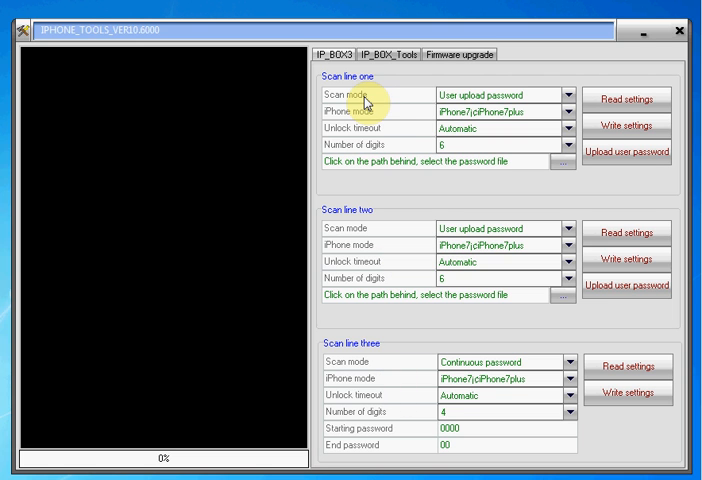
{"action": "mouse_move", "coordinate": [375, 328]}
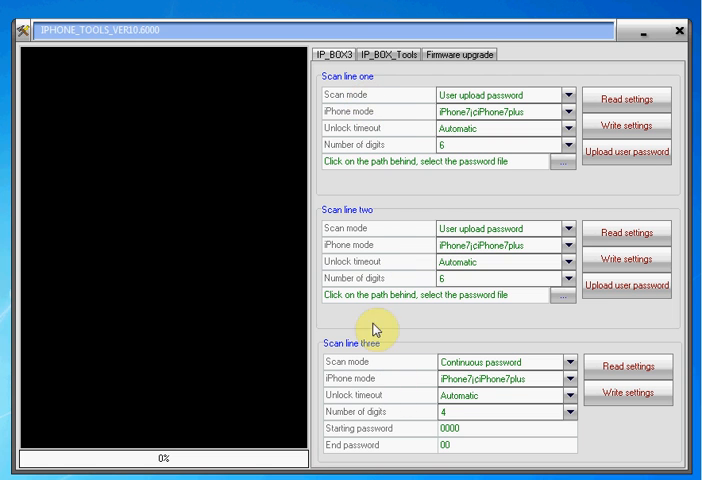
{"action": "mouse_move", "coordinate": [373, 383]}
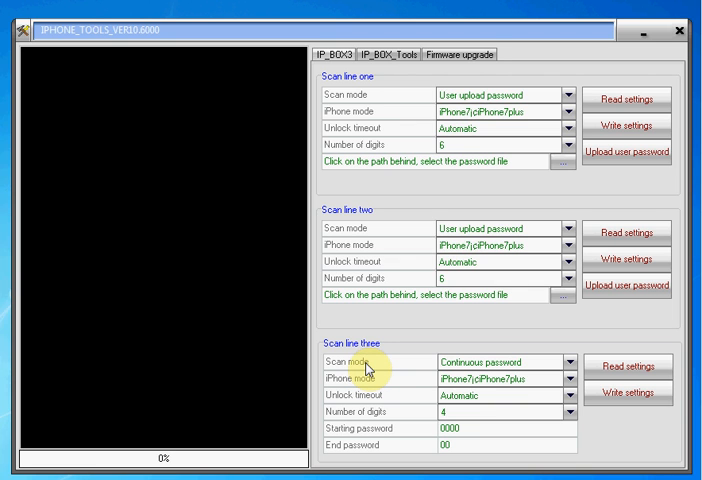
{"action": "mouse_move", "coordinate": [321, 221]}
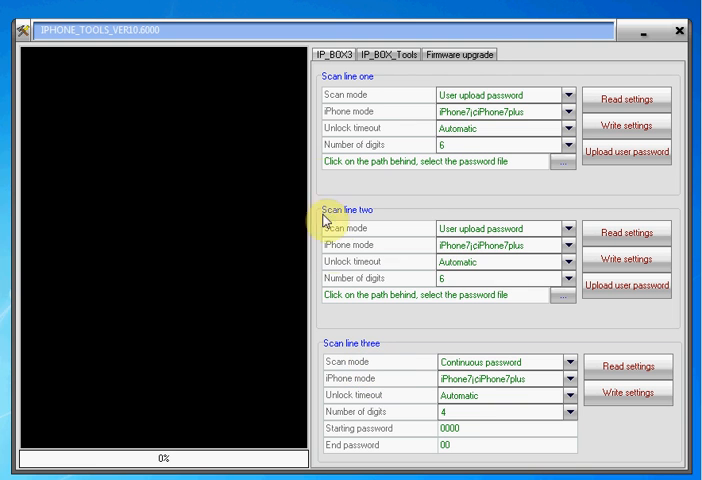
{"action": "mouse_move", "coordinate": [340, 95]}
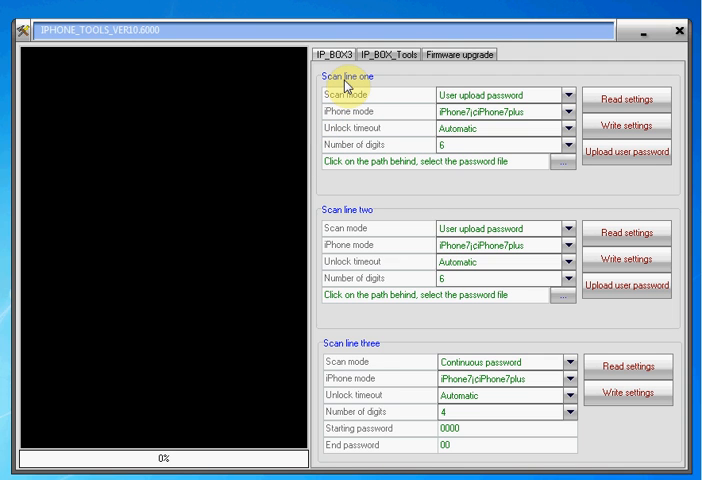
{"action": "mouse_move", "coordinate": [329, 103]}
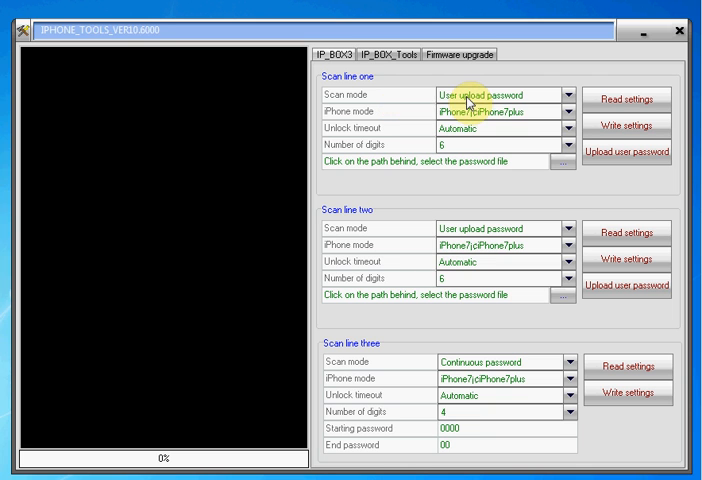
Set scan line one to Continuous password with 4 digits, from 0123 to 9999
{"action": "left_click", "coordinate": [567, 99]}
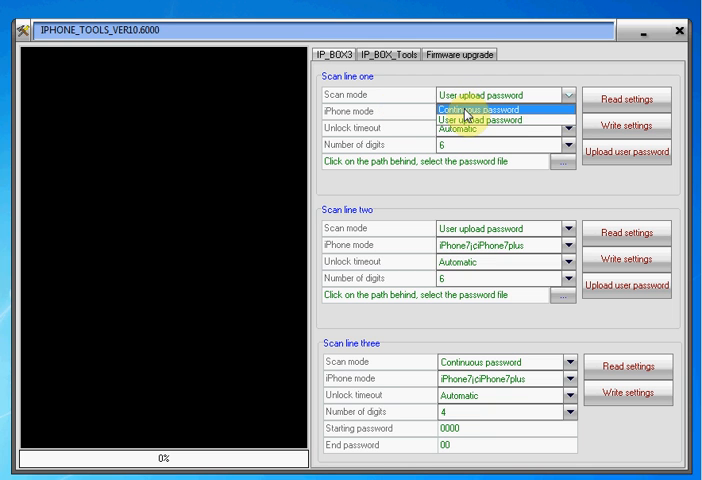
{"action": "left_click", "coordinate": [490, 100]}
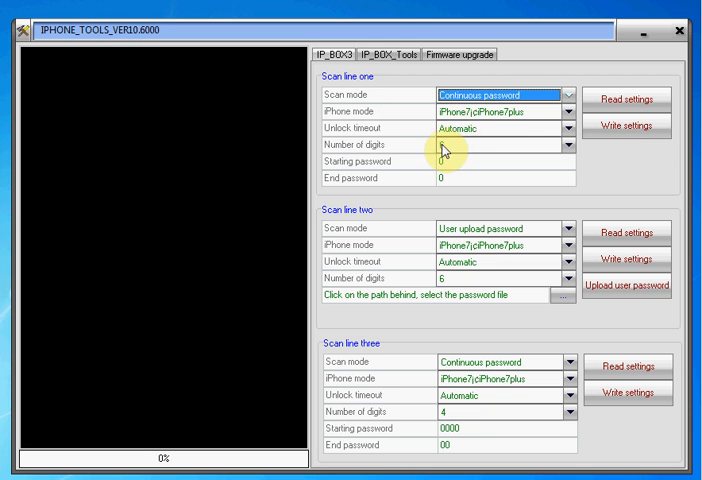
{"action": "left_click", "coordinate": [571, 147]}
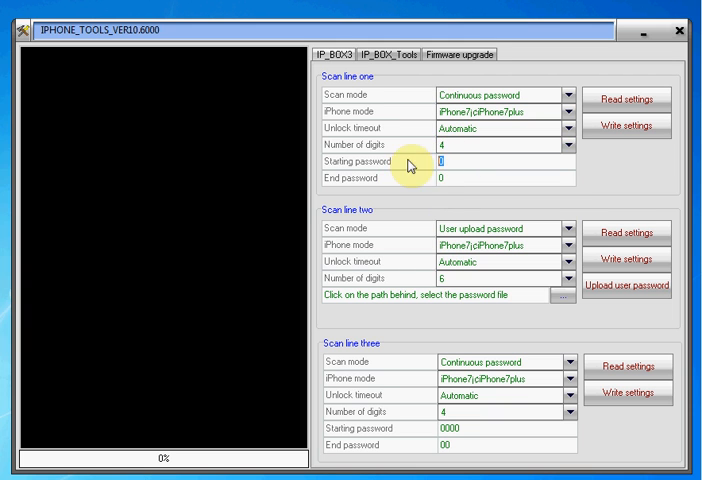
{"action": "type", "text": "000"}
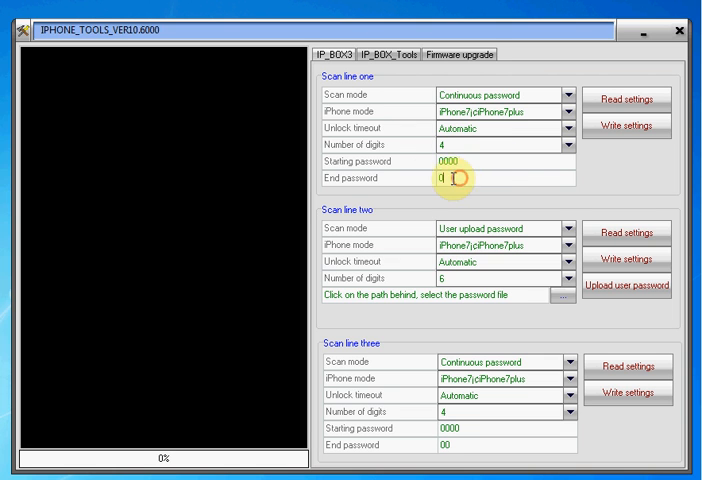
{"action": "type", "text": "9999"}
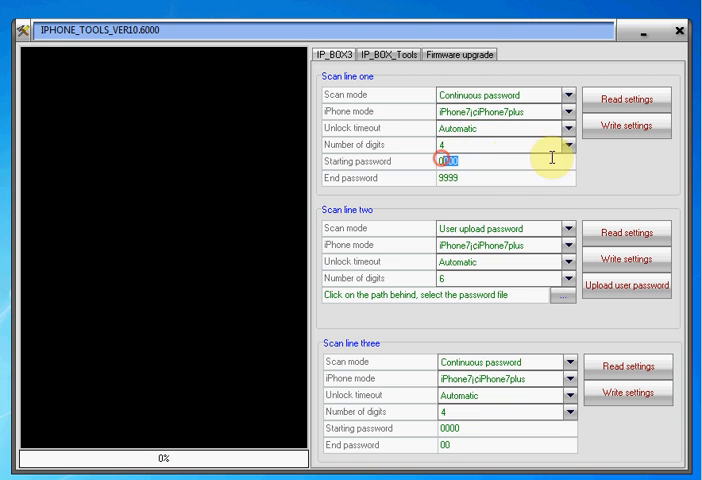
{"action": "type", "text": "0123"}
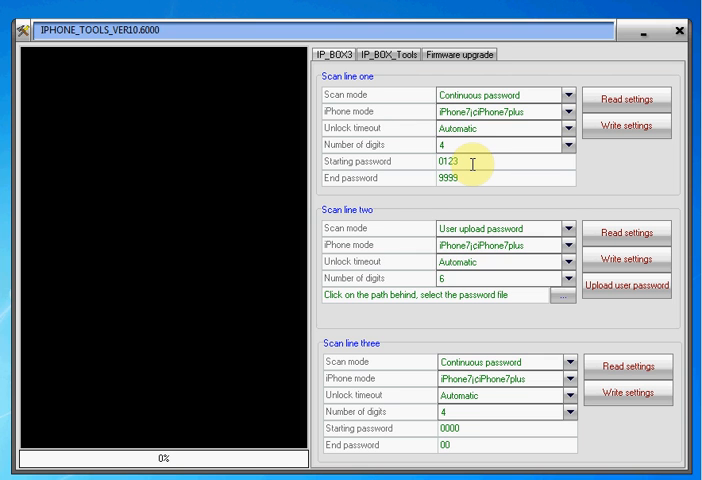
{"action": "mouse_move", "coordinate": [478, 160]}
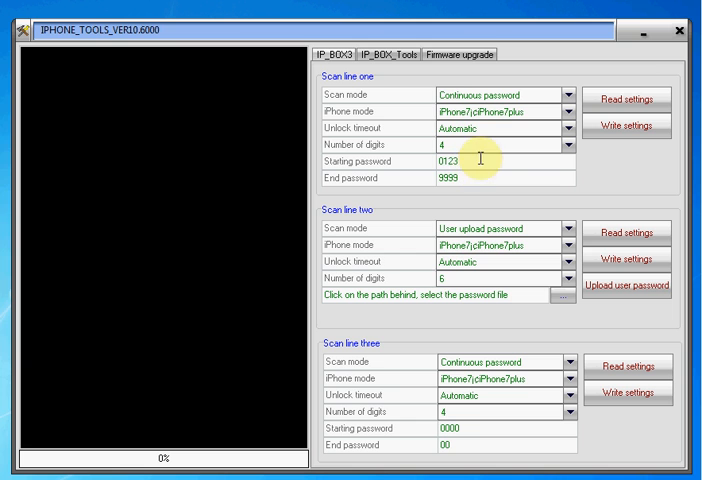
{"action": "left_click", "coordinate": [570, 111]}
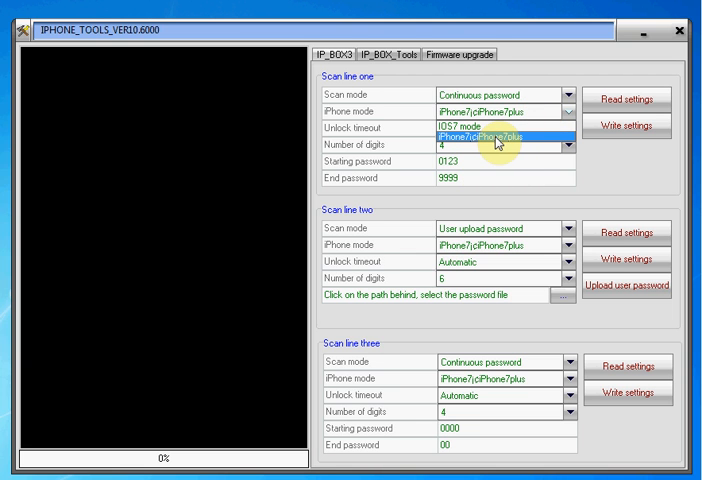
{"action": "mouse_move", "coordinate": [480, 124]}
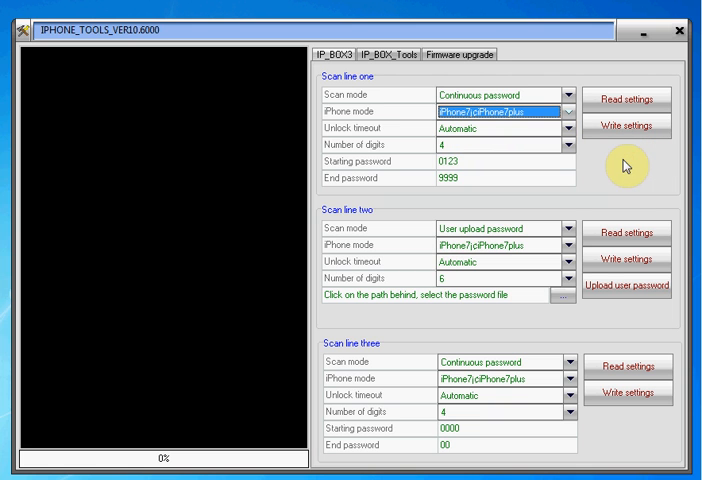
{"action": "mouse_move", "coordinate": [620, 161]}
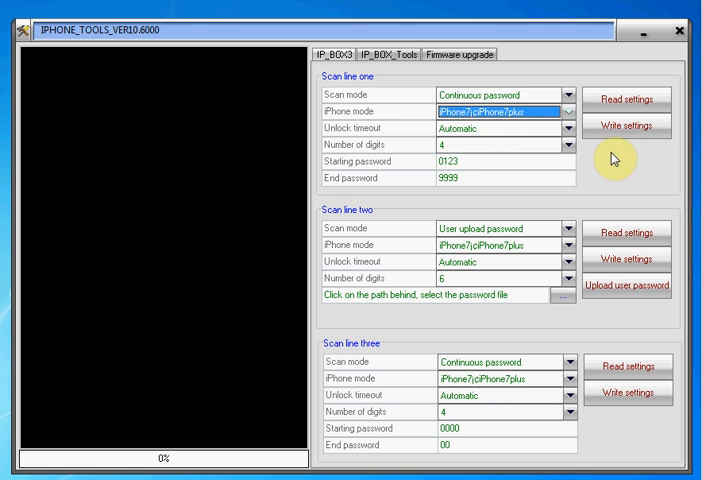
Write scan line one's continuous 0123–9999 settings to the box
{"action": "left_click", "coordinate": [626, 127]}
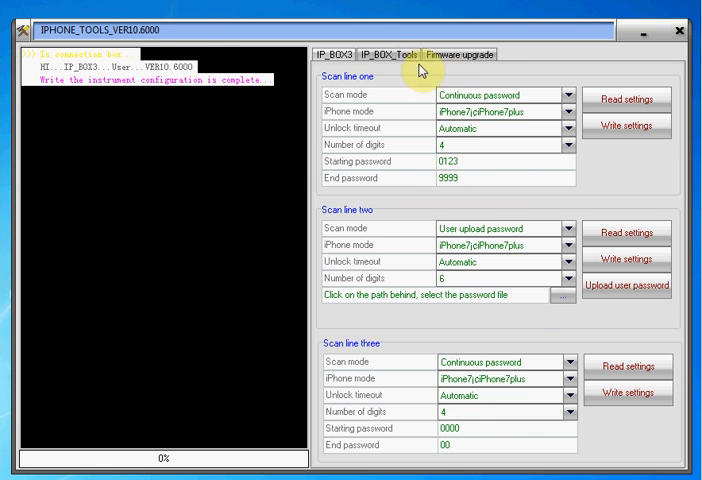
Select Firmware_VER10.6000 on the Firmware upgrade page
{"action": "left_click", "coordinate": [390, 41]}
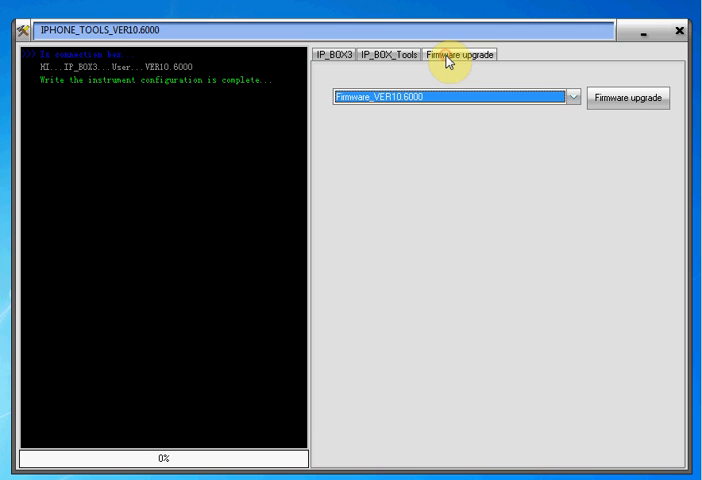
{"action": "mouse_move", "coordinate": [575, 99]}
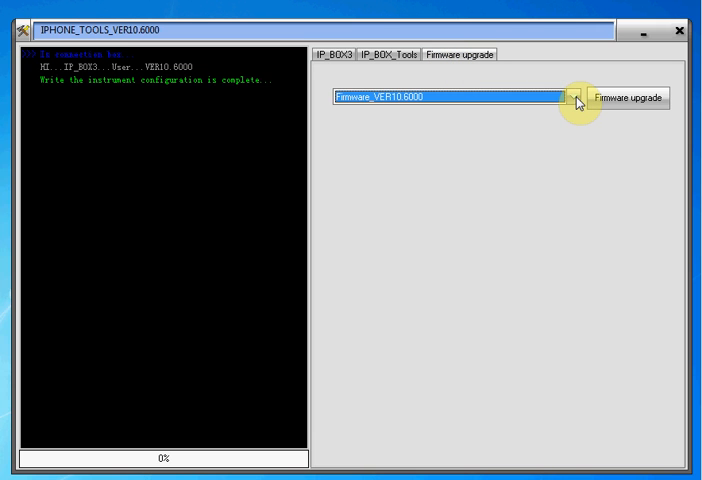
{"action": "left_click", "coordinate": [575, 99]}
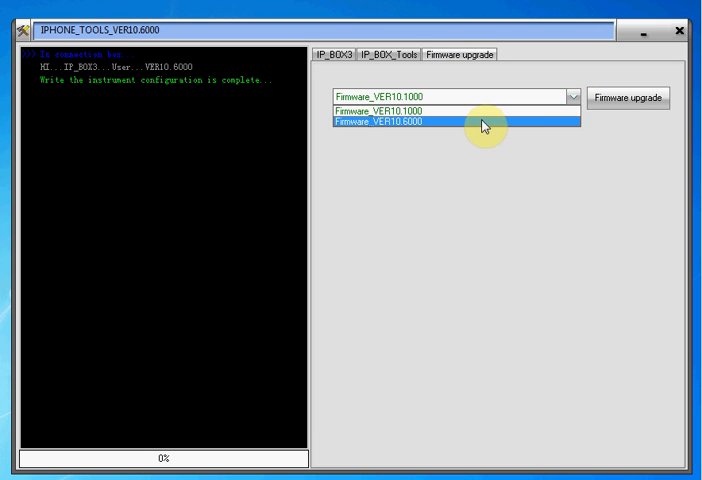
{"action": "left_click", "coordinate": [440, 130]}
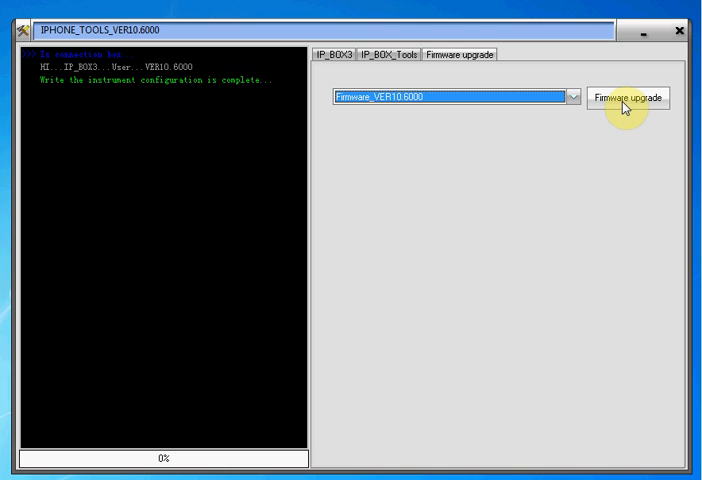